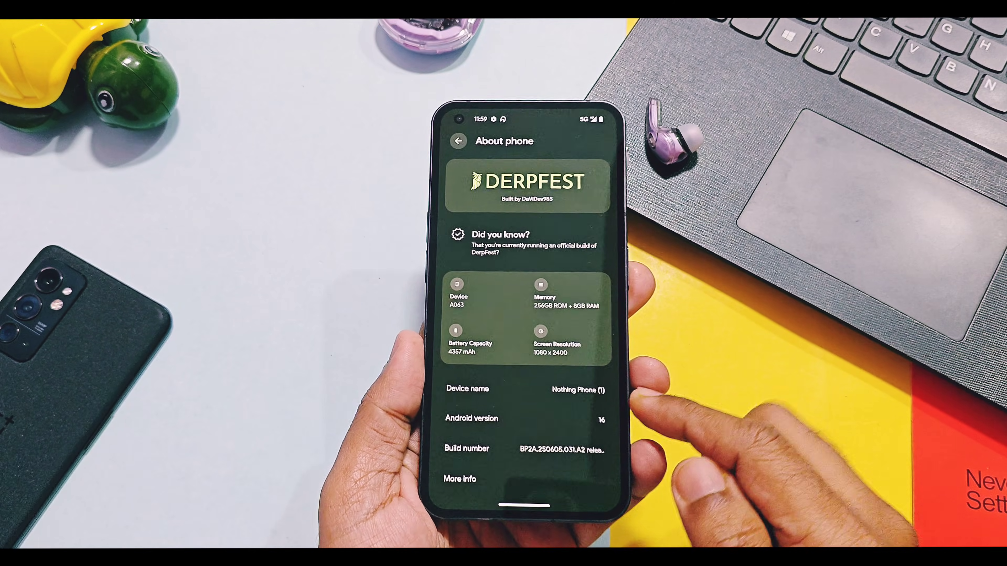
- View the Android version details: Android 16, DerpFest 16.0, August 2025 security update
click(471, 418)
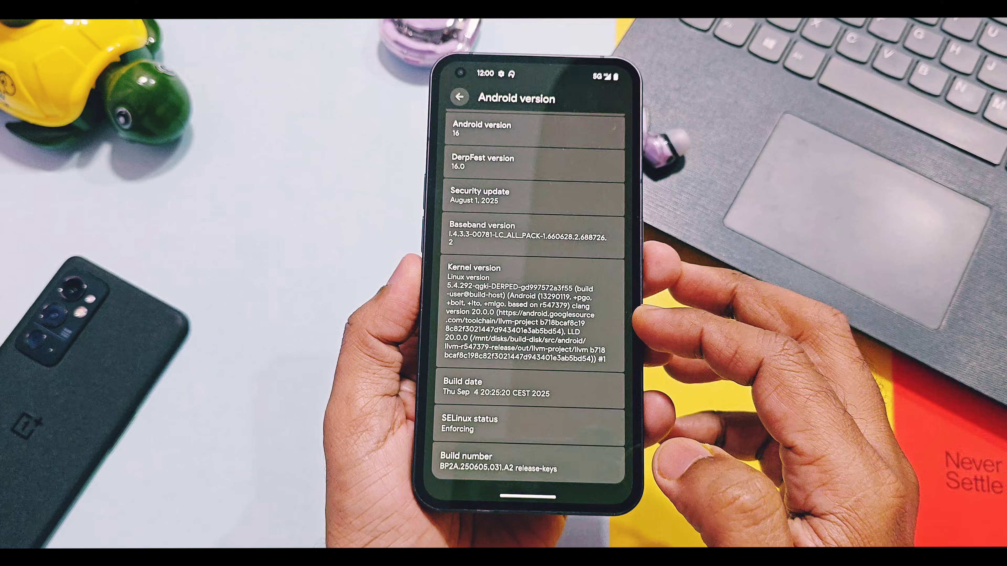
scroll(up, 3)
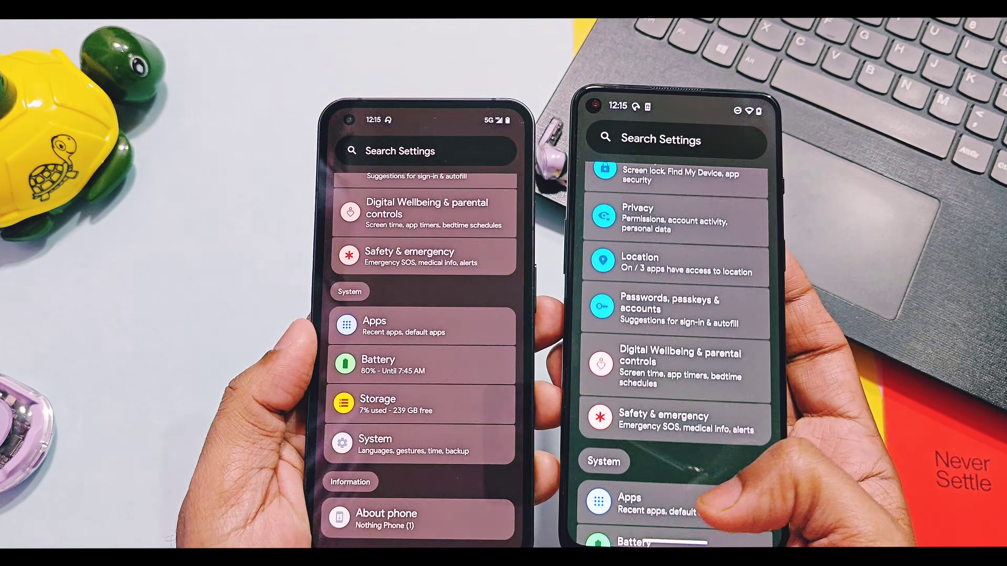
- Review the quick settings panel, then reach Settings through the app drawer
scroll(up, 3)
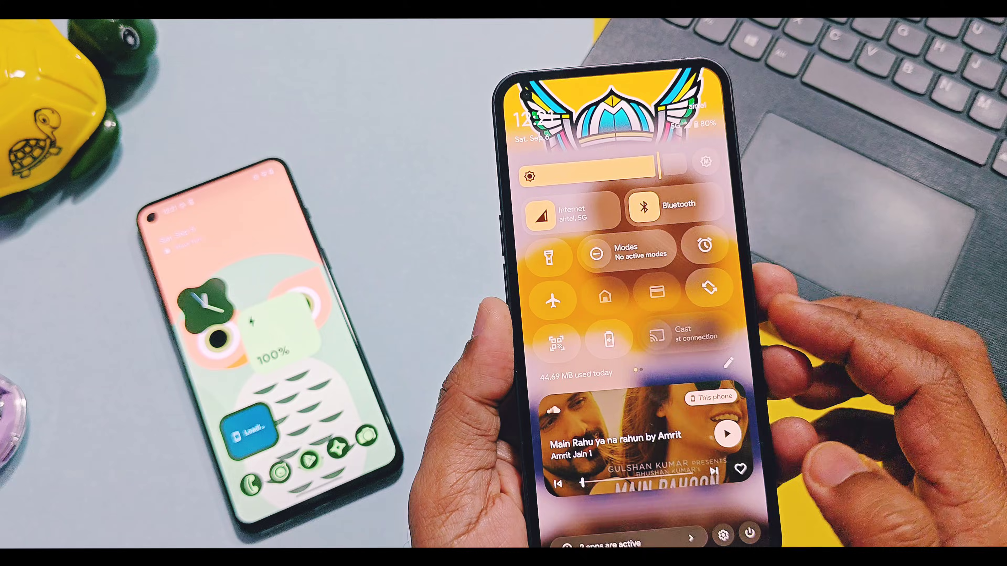
click(571, 212)
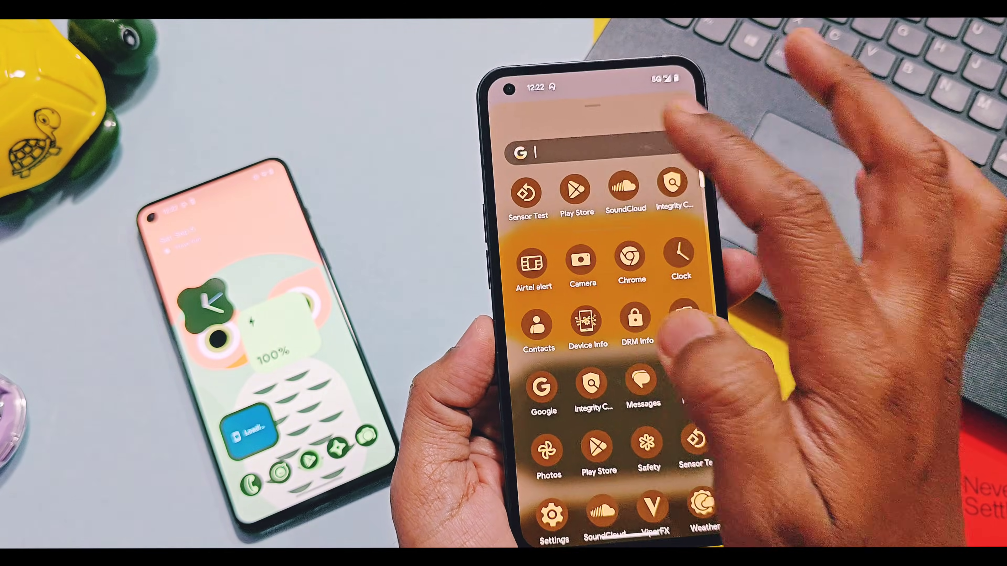
click(526, 190)
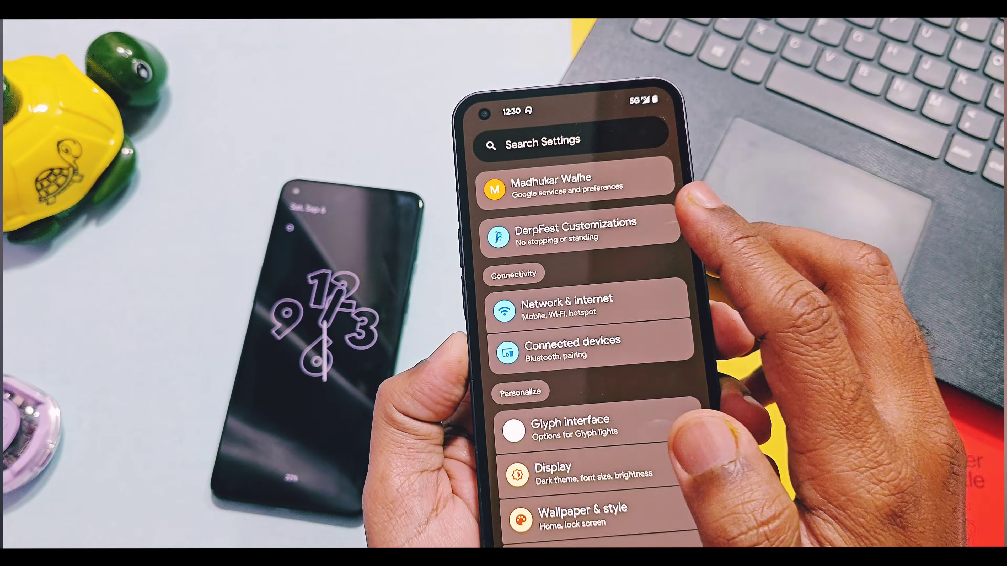
- Reach the QS header image options under DerpFest Customizations, enabled with the Avengers collection
click(571, 231)
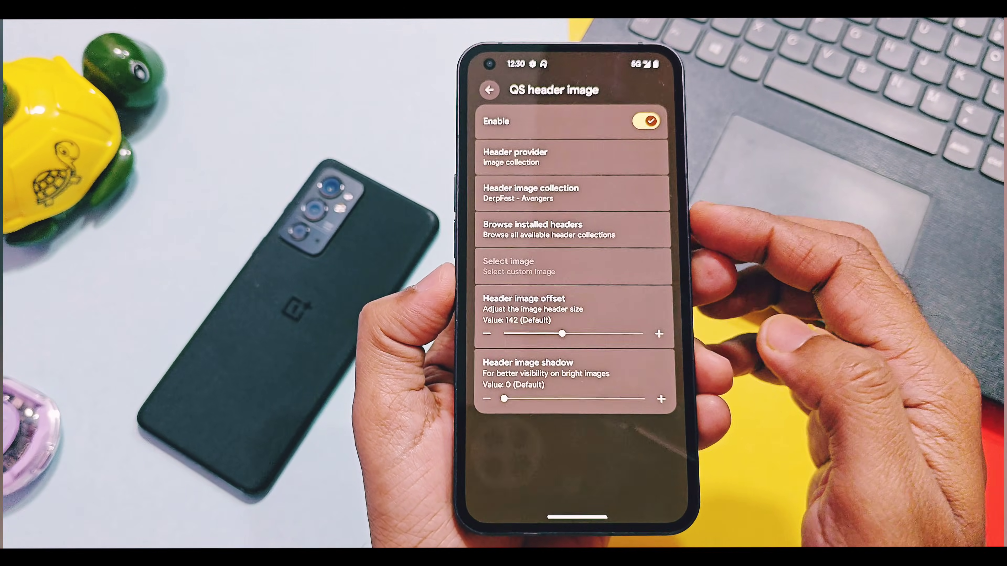
click(531, 192)
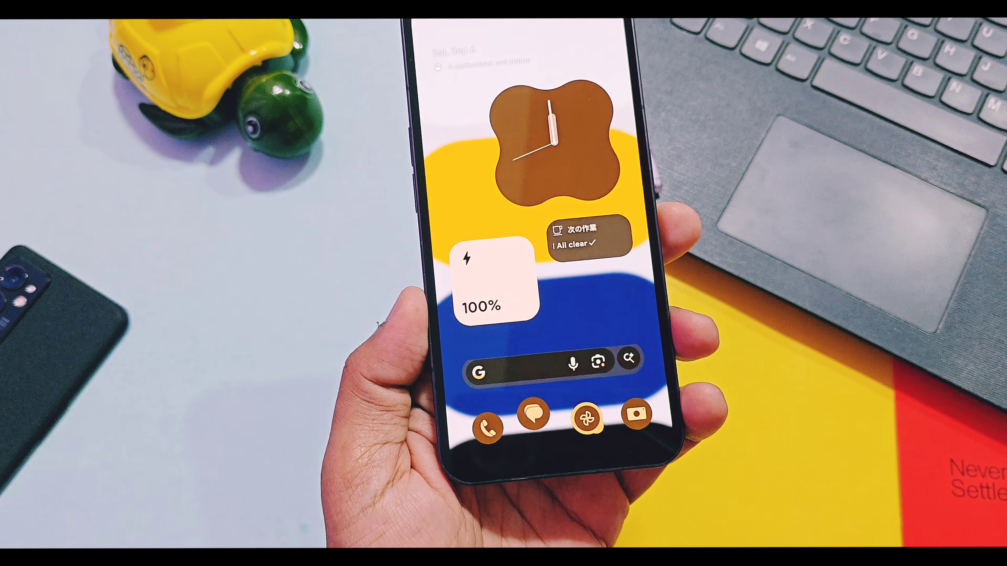
- Show the app drawer in one-handed mode and launch an app from it
click(530, 414)
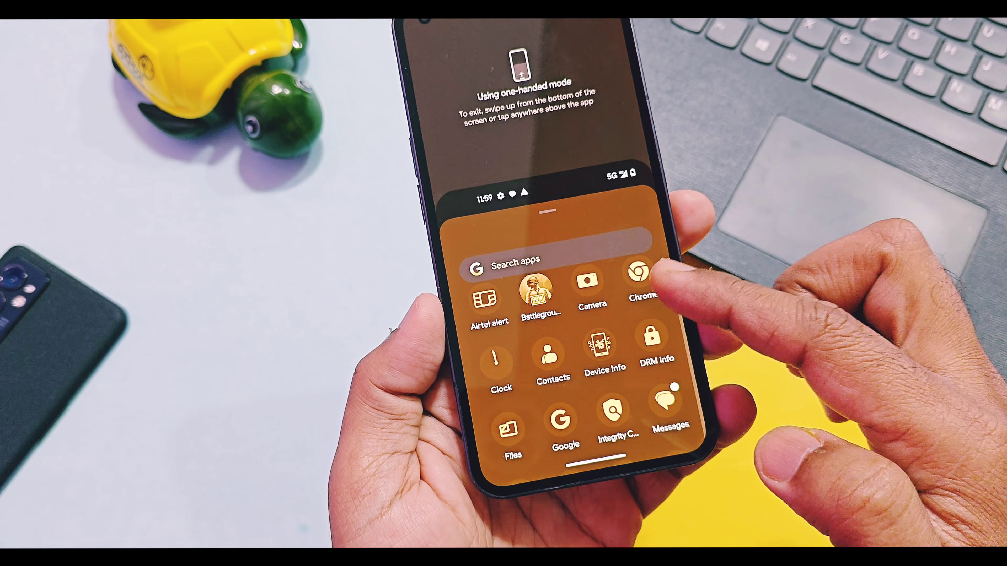
click(591, 283)
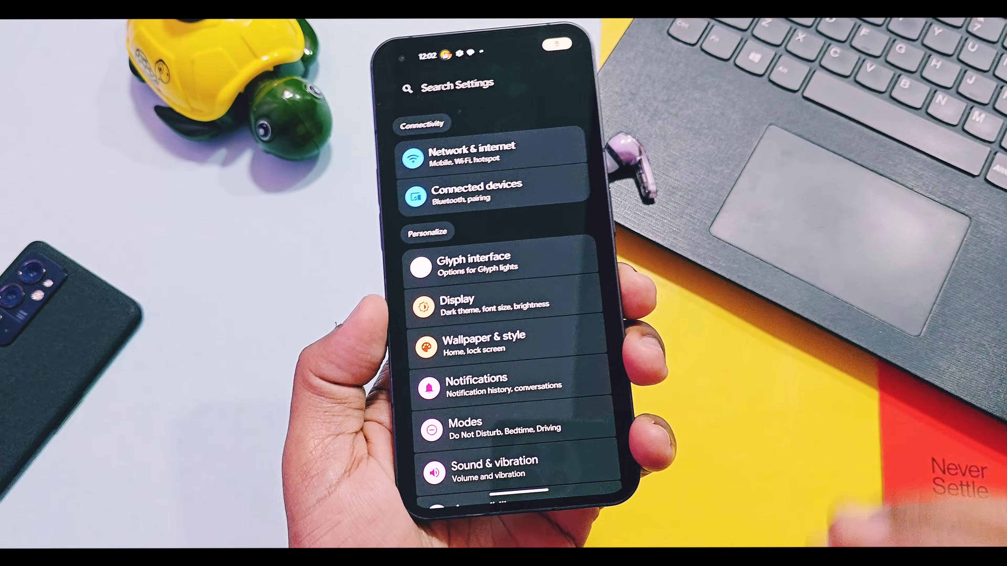
- Under Display > Screen refresh rate, turn on Extreme refresh rate and confirm with OK
click(491, 303)
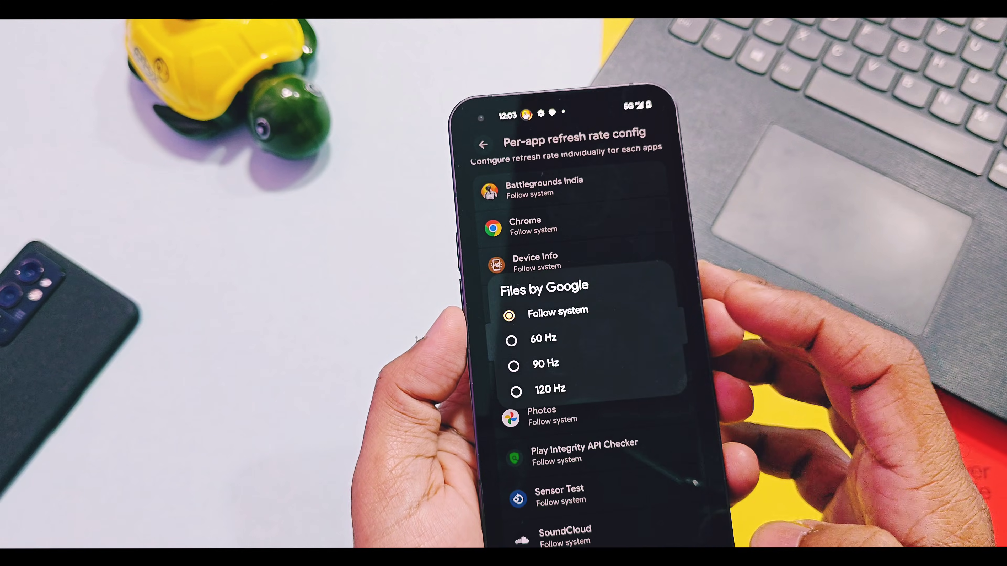
click(478, 127)
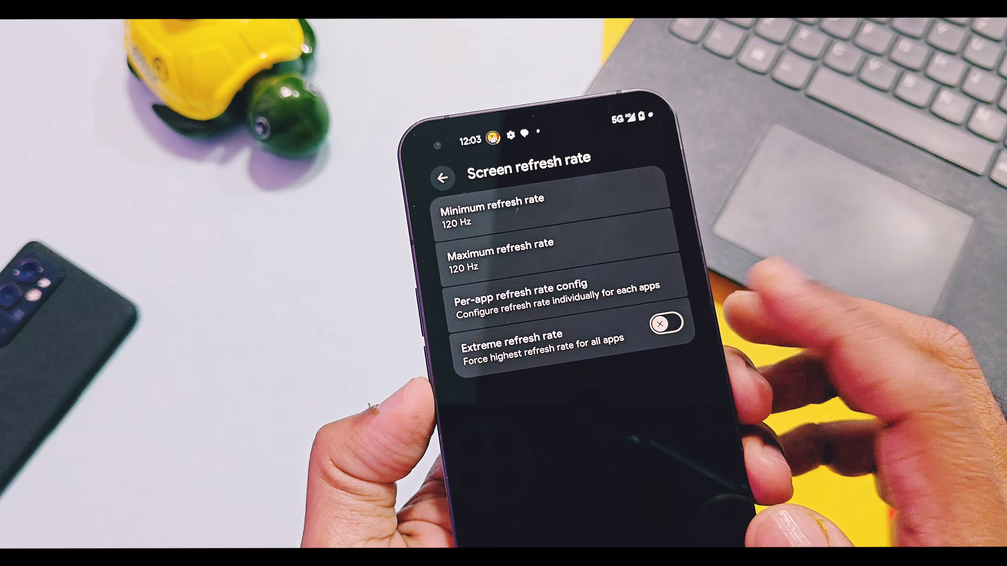
click(667, 324)
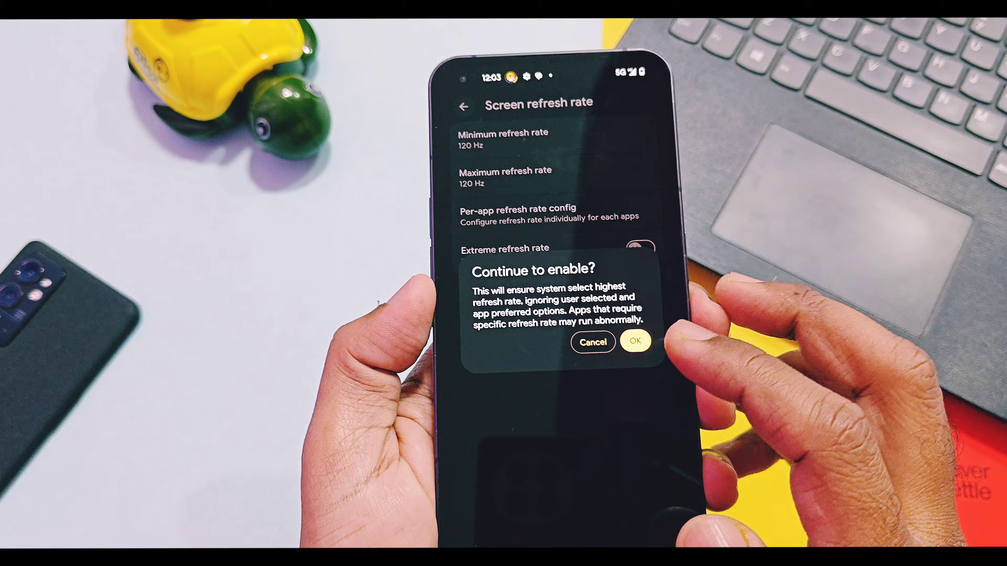
click(636, 341)
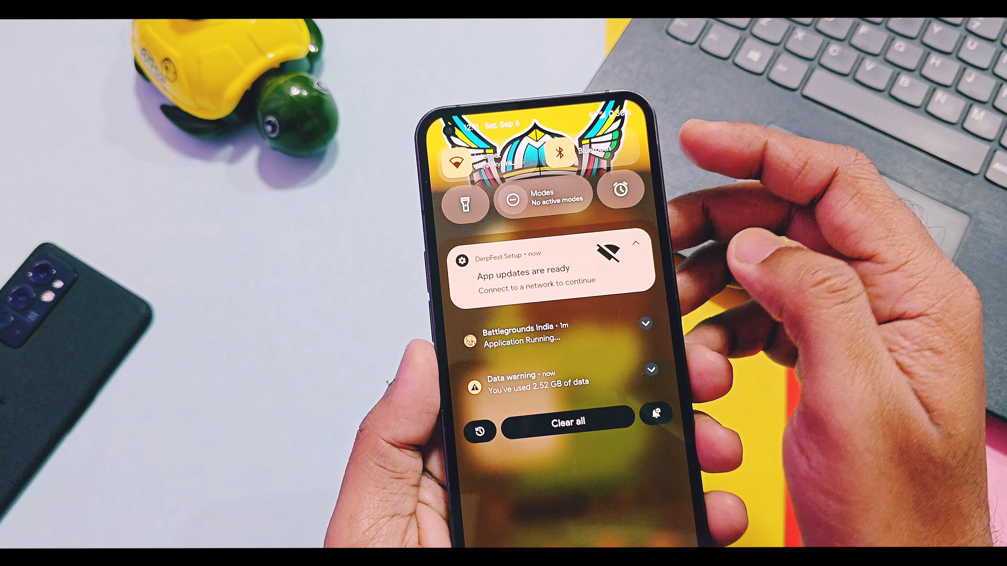
- Look through the notification shade, then go to the Glyph interface options in Settings
scroll(down, 3)
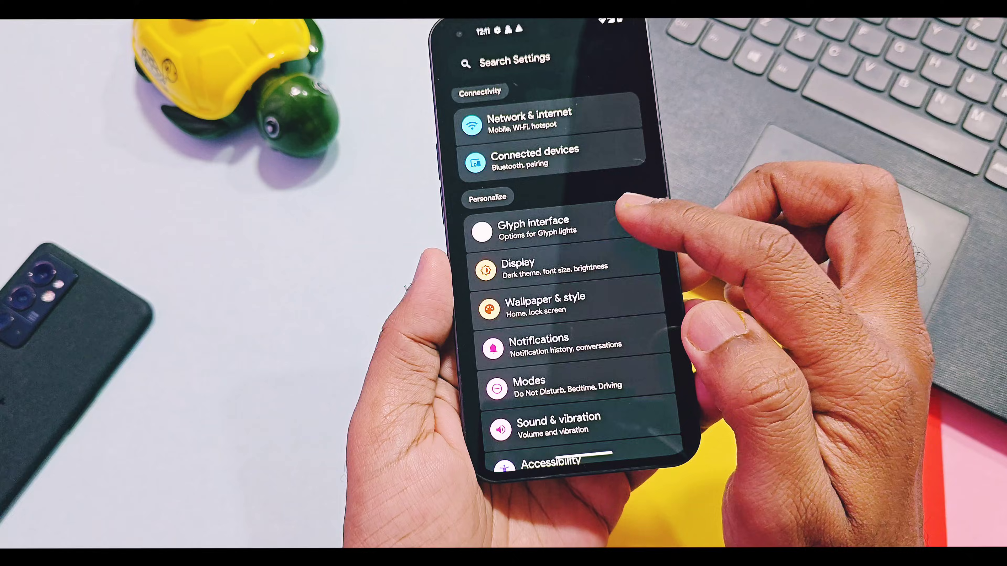
click(533, 227)
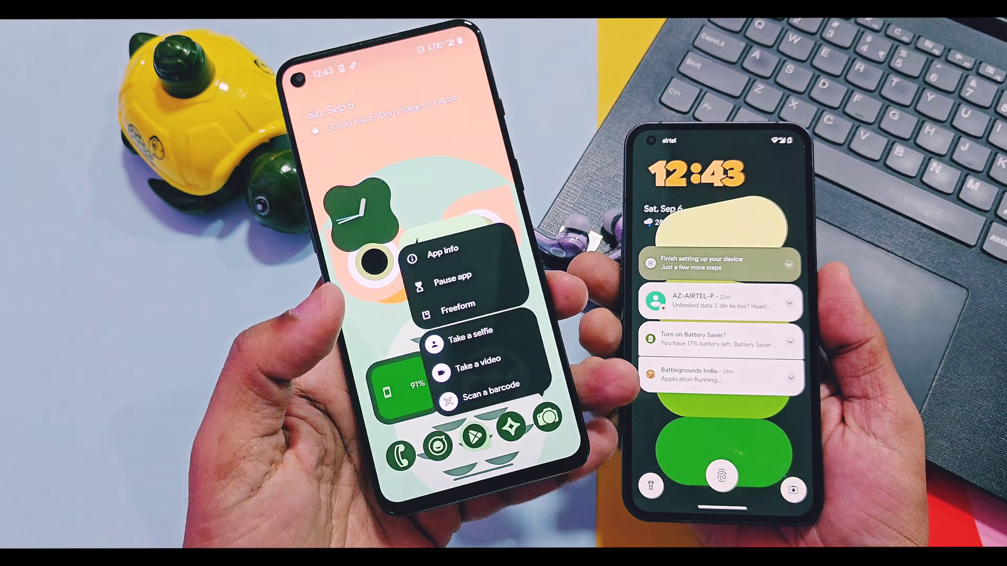
- View the Camera app's info page and browse toward the airtel SIM network settings
click(444, 254)
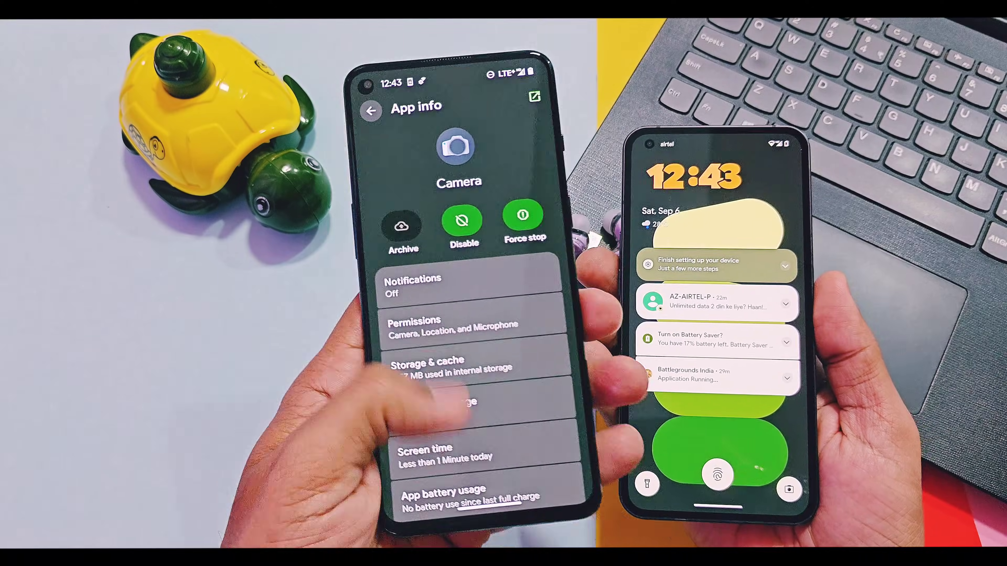
scroll(down, 3)
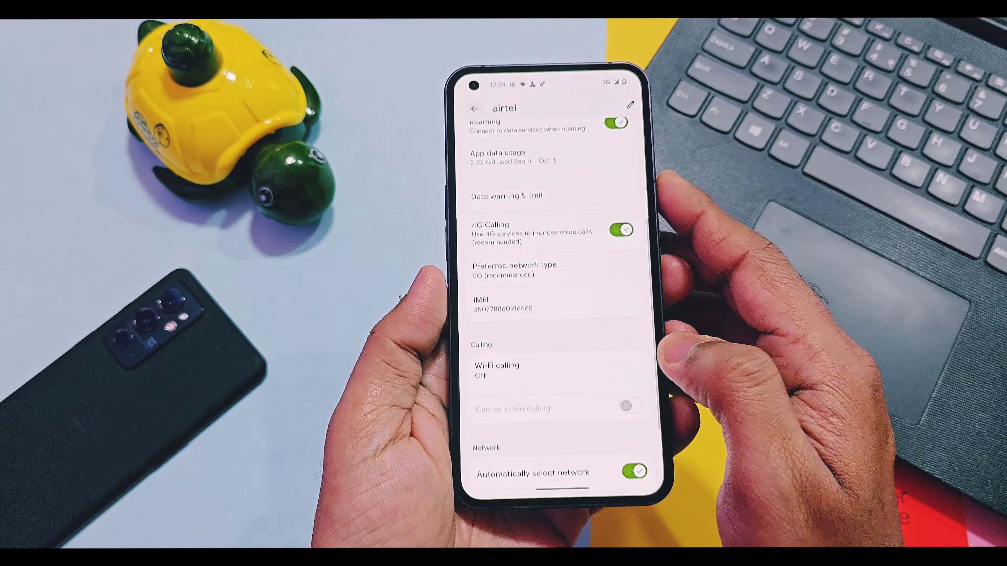
- Launch the HDFC Bank app from the home screen
click(514, 269)
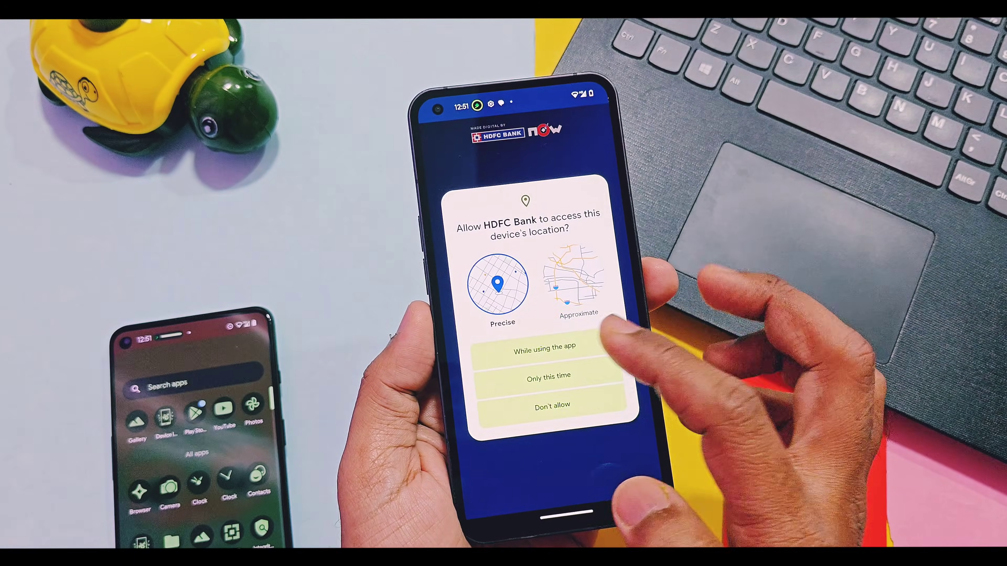
- Allow location while using the app, accept the security notice and proceed past the USB debugging warning
click(547, 350)
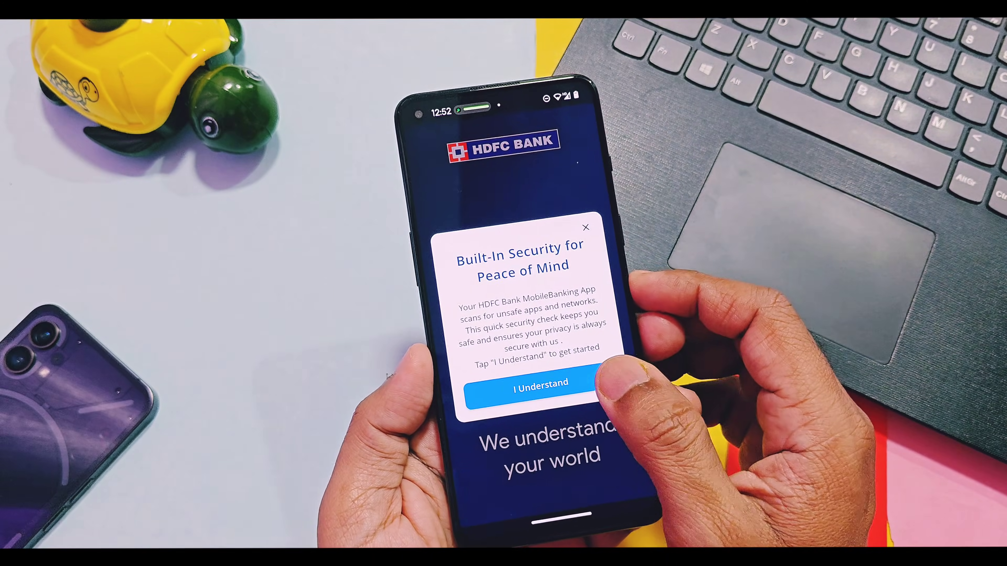
click(540, 385)
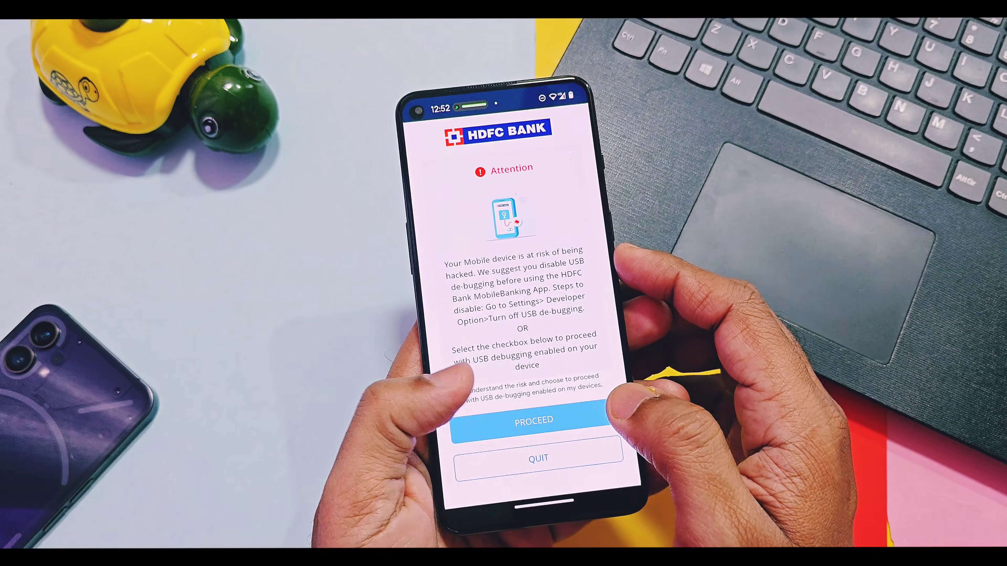
click(533, 420)
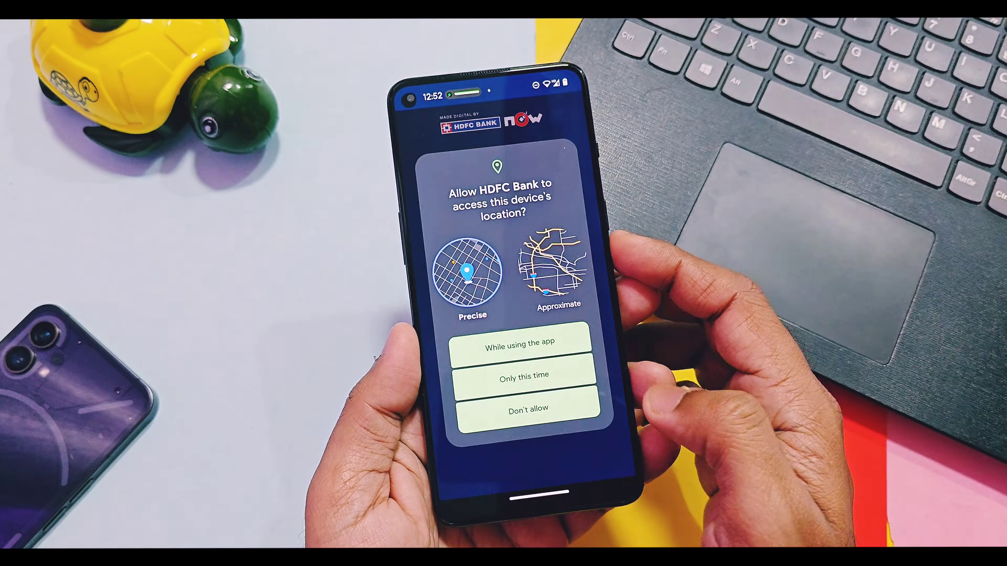